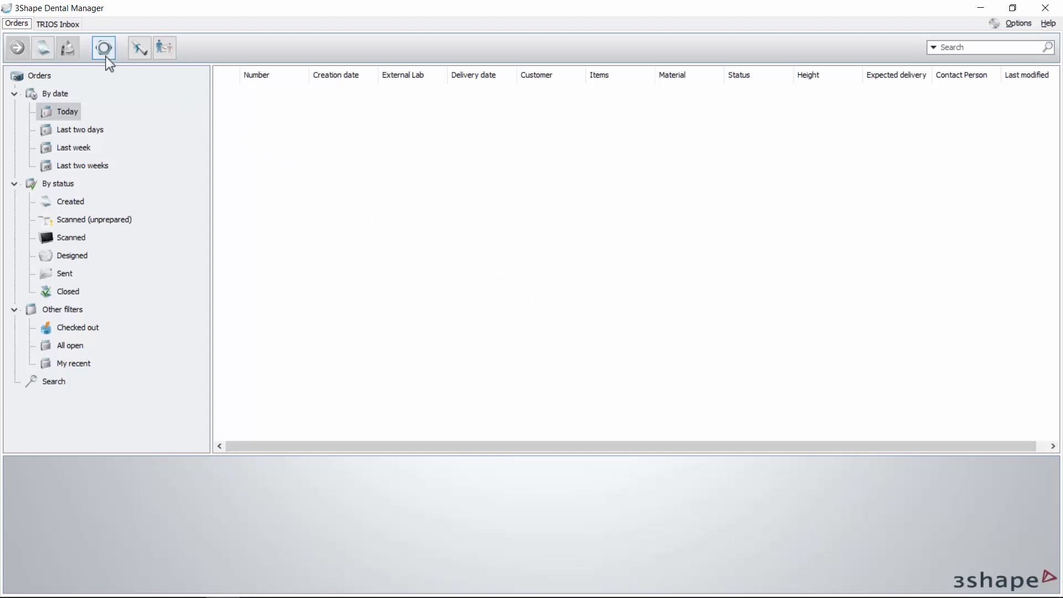
# Launch the Dental System Control Panel from the Dental Manager toolbar
pyautogui.click(103, 48)
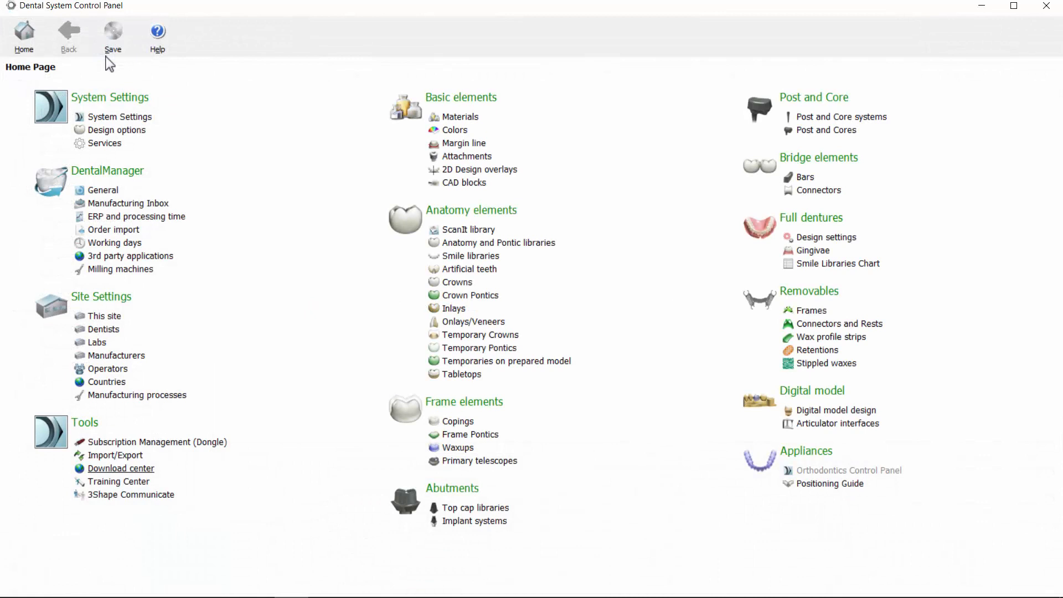
pyautogui.moveTo(141, 404)
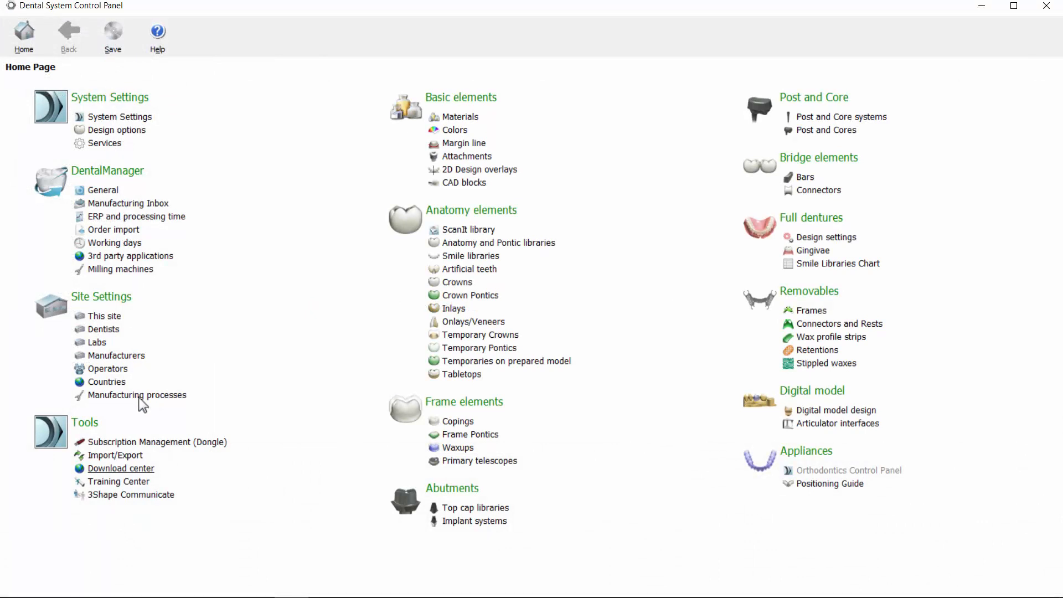
# Open the Download center and select '- Official Site -' as the update source
pyautogui.click(120, 468)
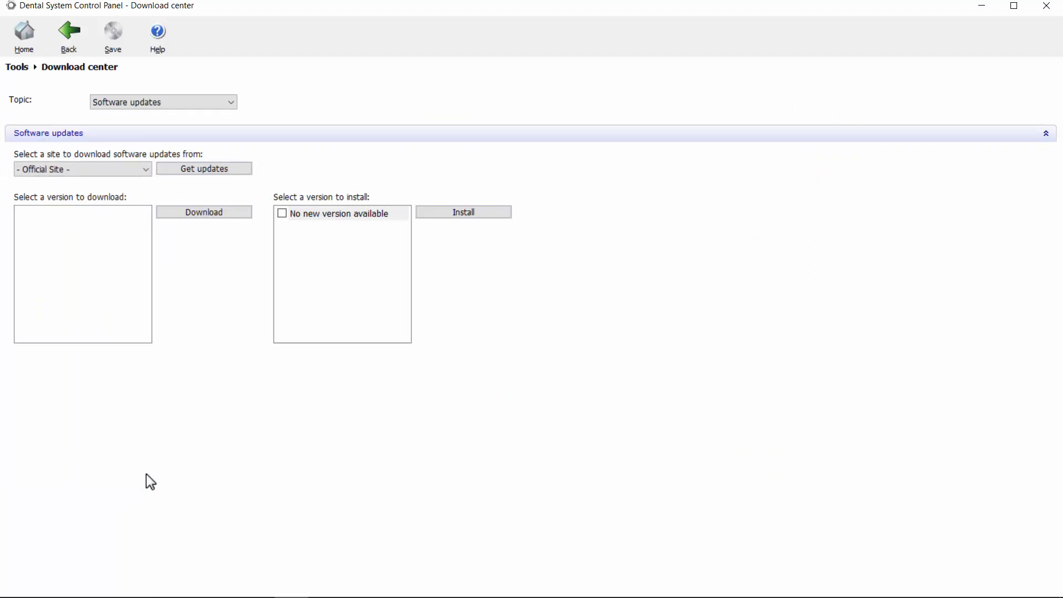
pyautogui.click(83, 169)
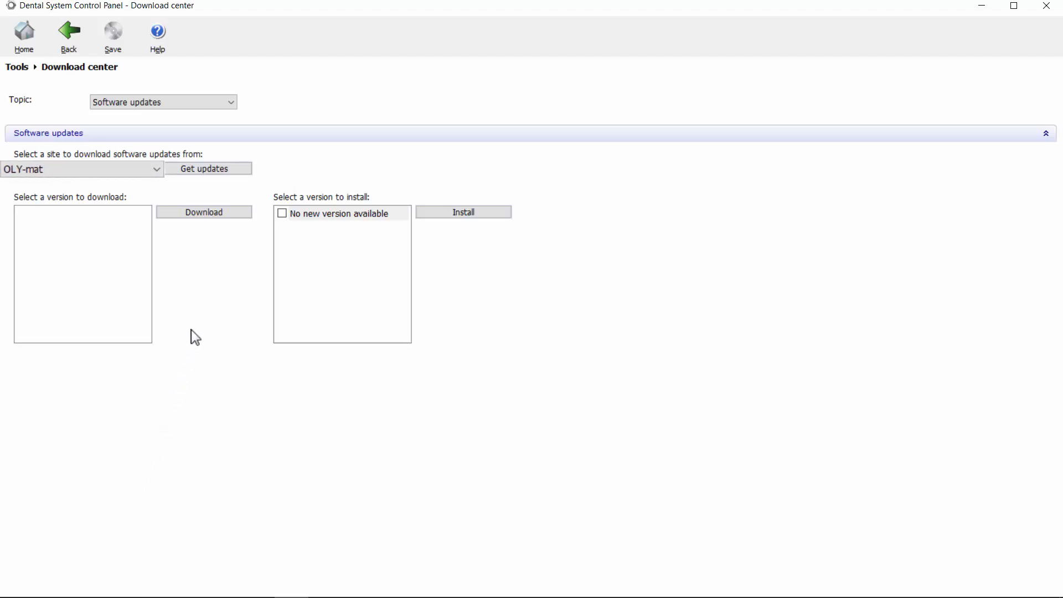
pyautogui.click(81, 169)
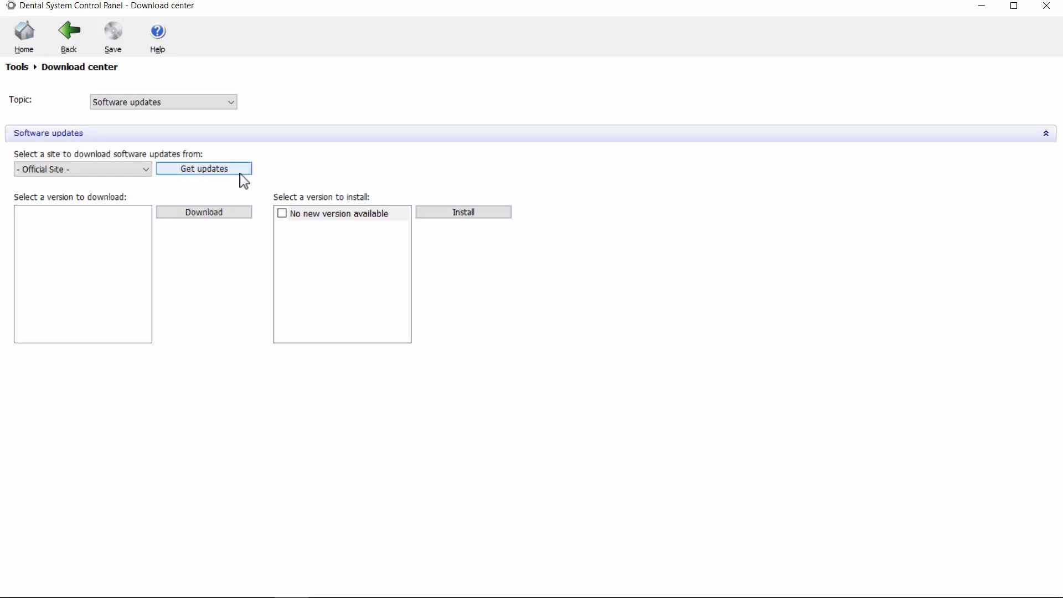
# Fetch available updates and download version 2.18.0.9 from the official site
pyautogui.click(203, 168)
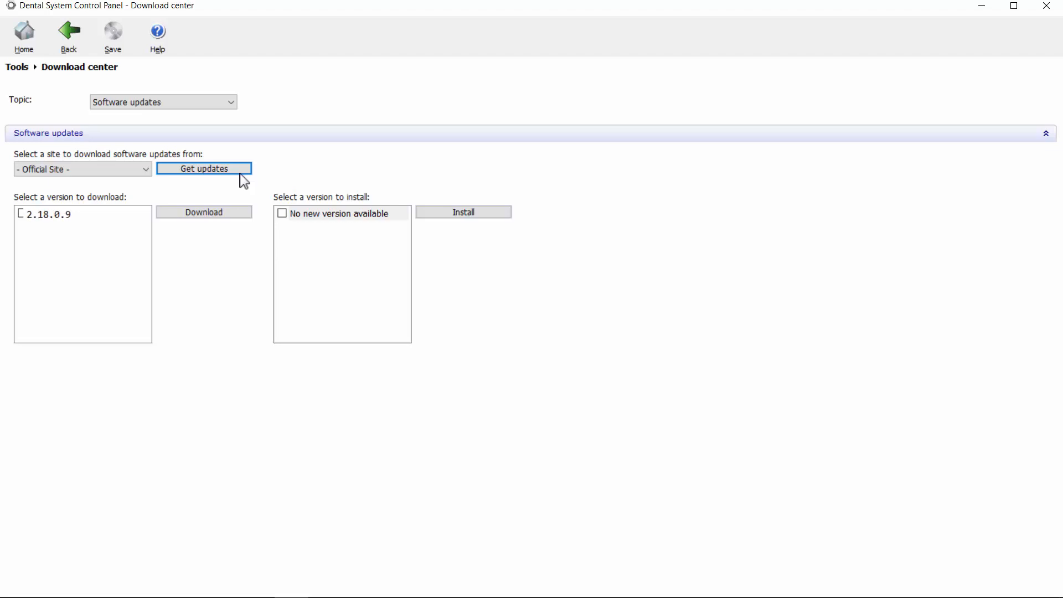
pyautogui.moveTo(107, 203)
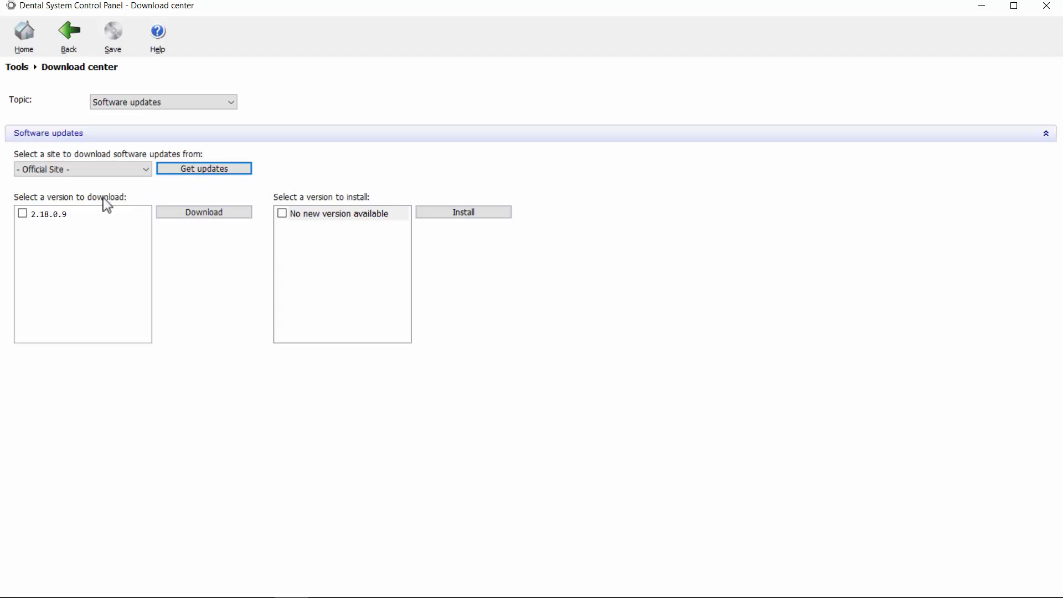
pyautogui.click(22, 213)
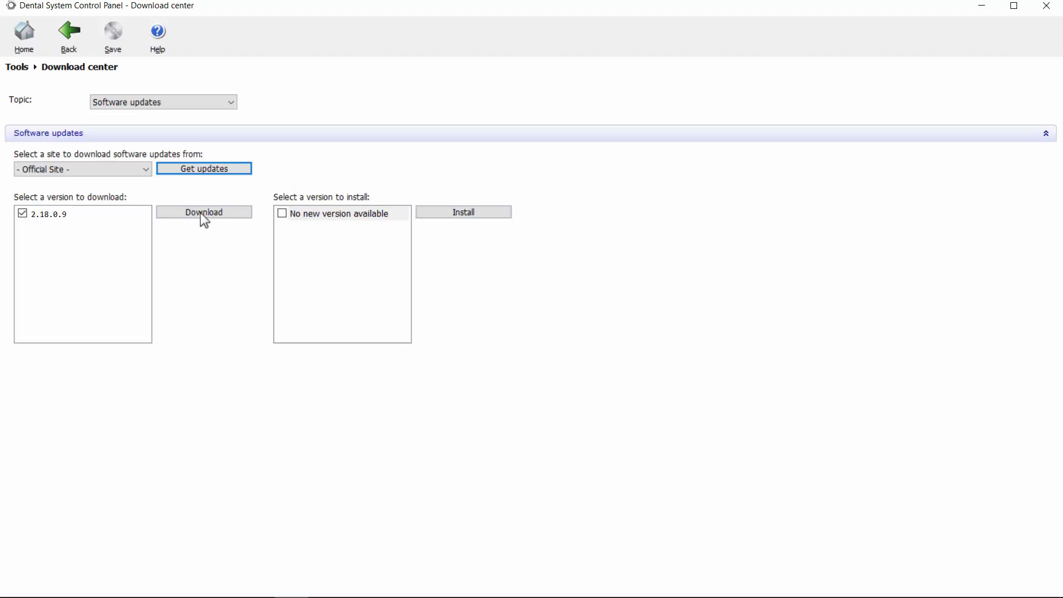
pyautogui.click(203, 211)
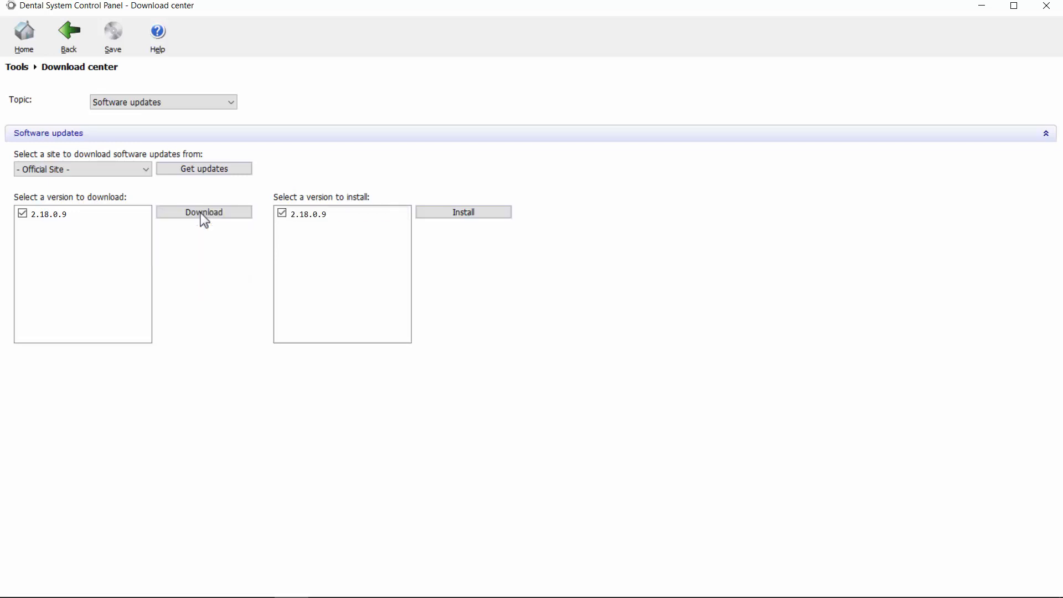
pyautogui.moveTo(293, 224)
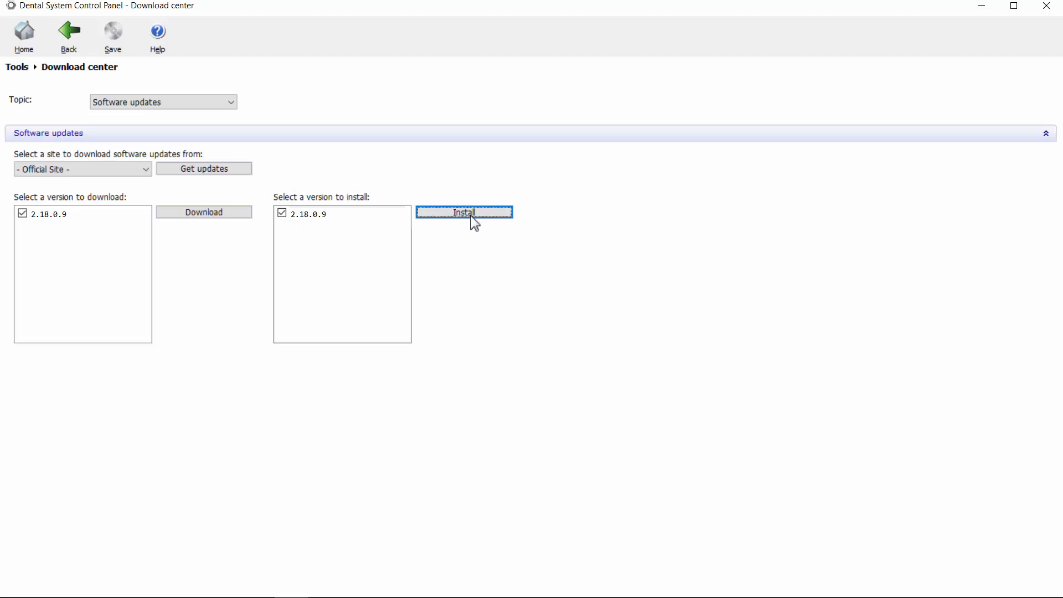
# Install the downloaded Dental System version 2.18.0.9
pyautogui.click(464, 212)
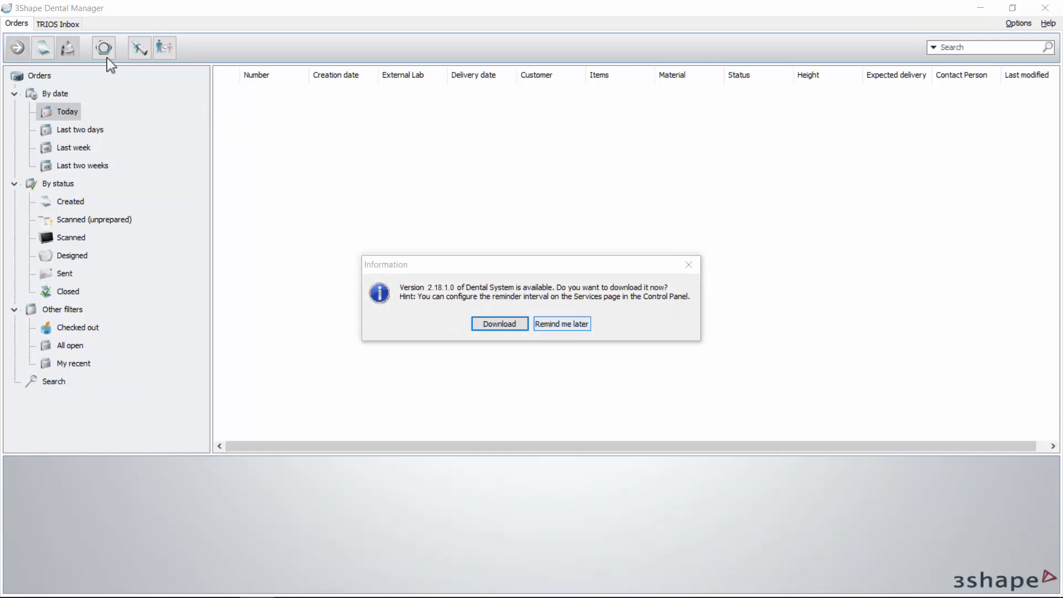
# Reopen the Control Panel on its Services page showing update policy and 24-hour reminder interval
pyautogui.click(561, 324)
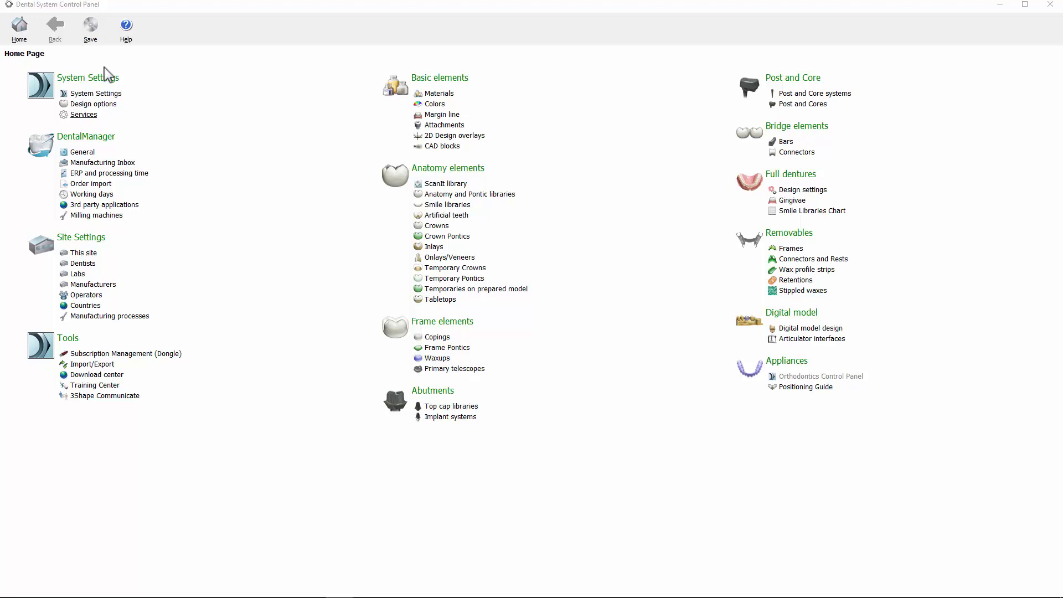
pyautogui.click(83, 114)
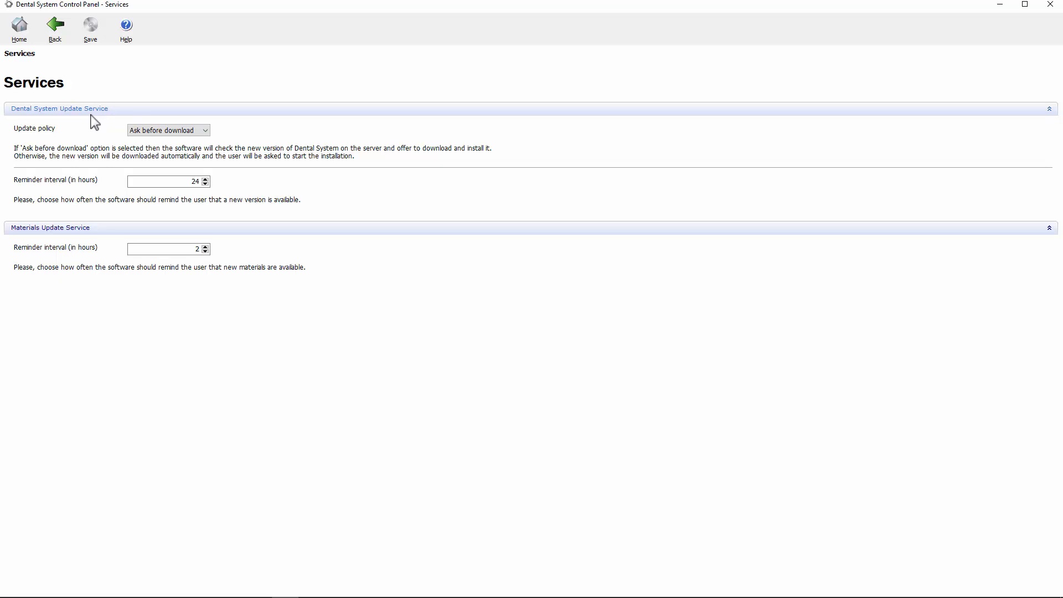
pyautogui.moveTo(101, 122)
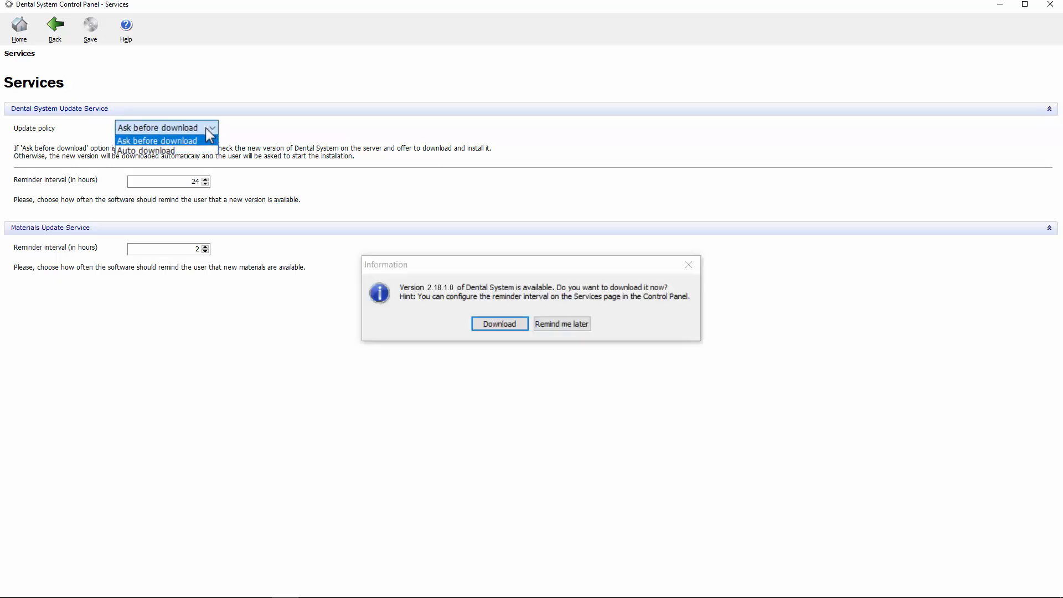
pyautogui.click(165, 140)
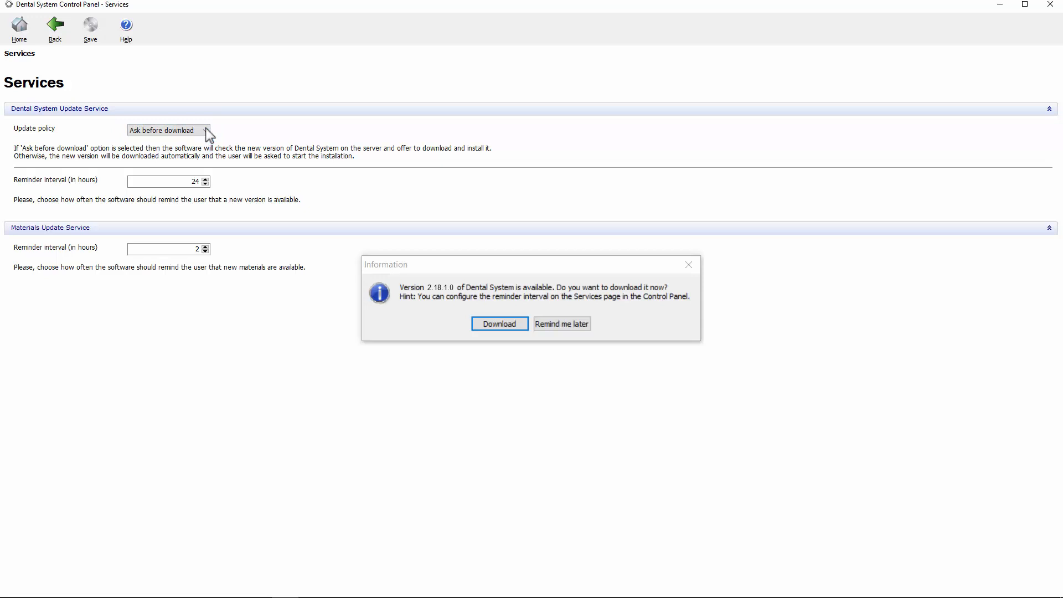
pyautogui.click(562, 323)
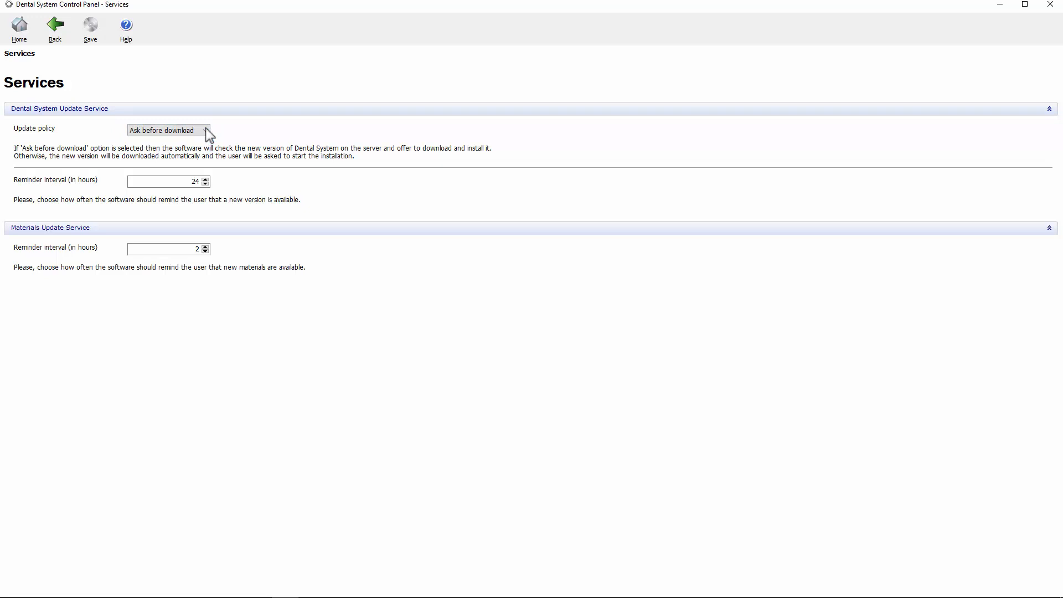
pyautogui.moveTo(209, 163)
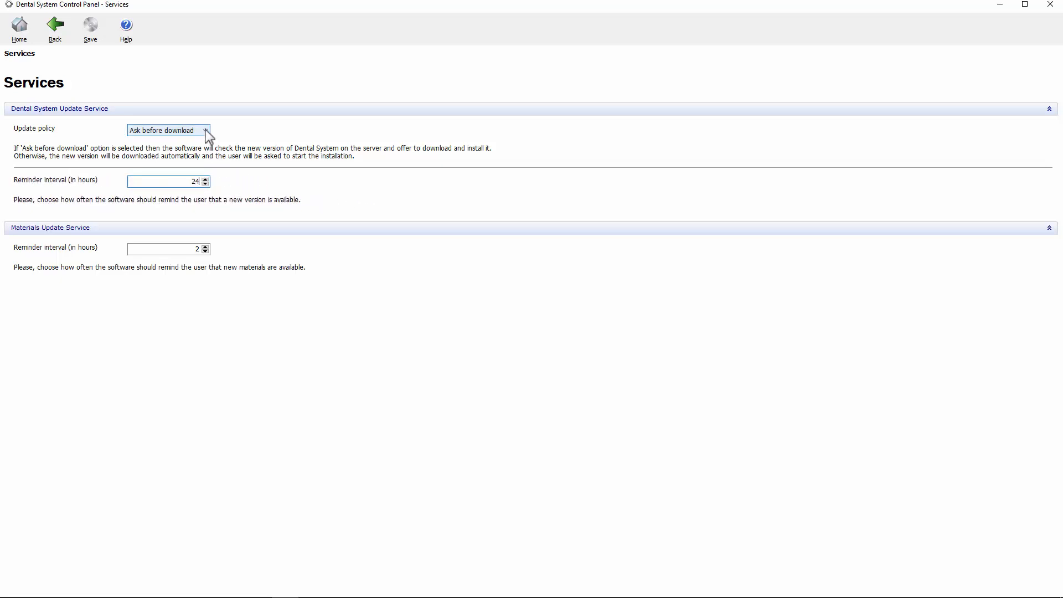
pyautogui.click(204, 130)
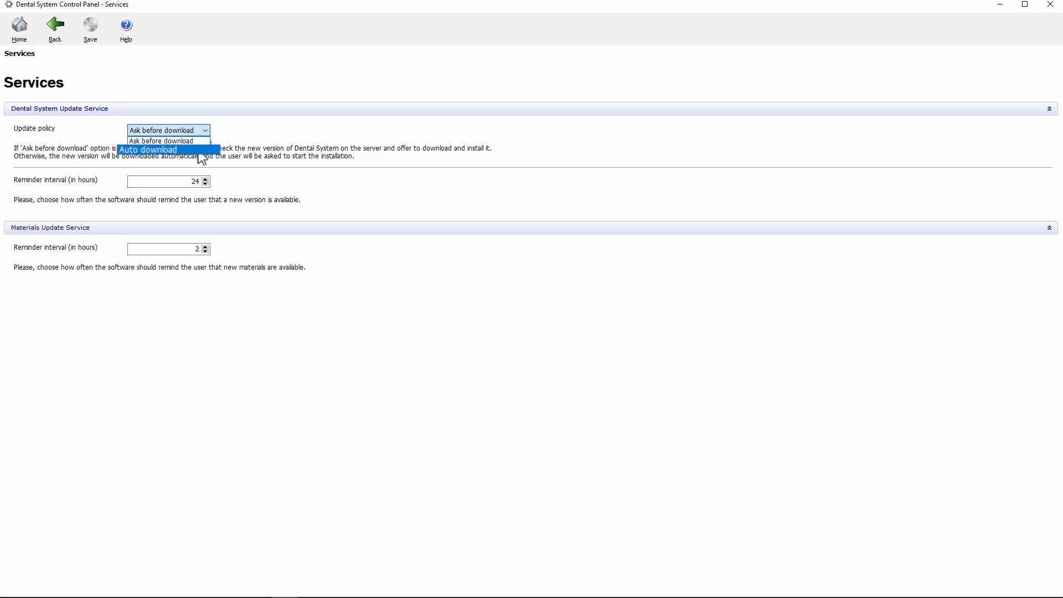
pyautogui.click(160, 140)
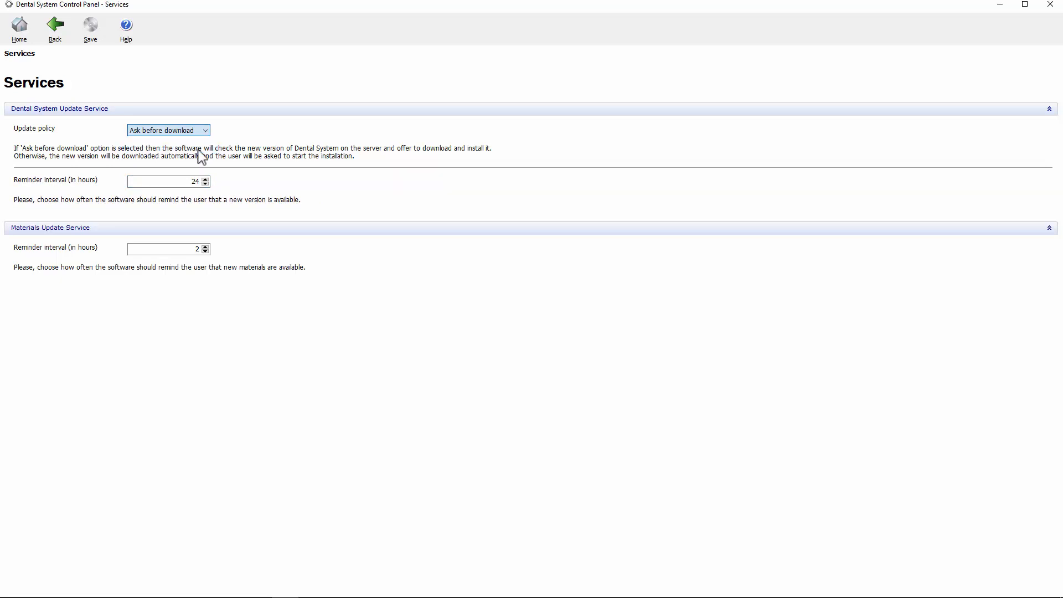